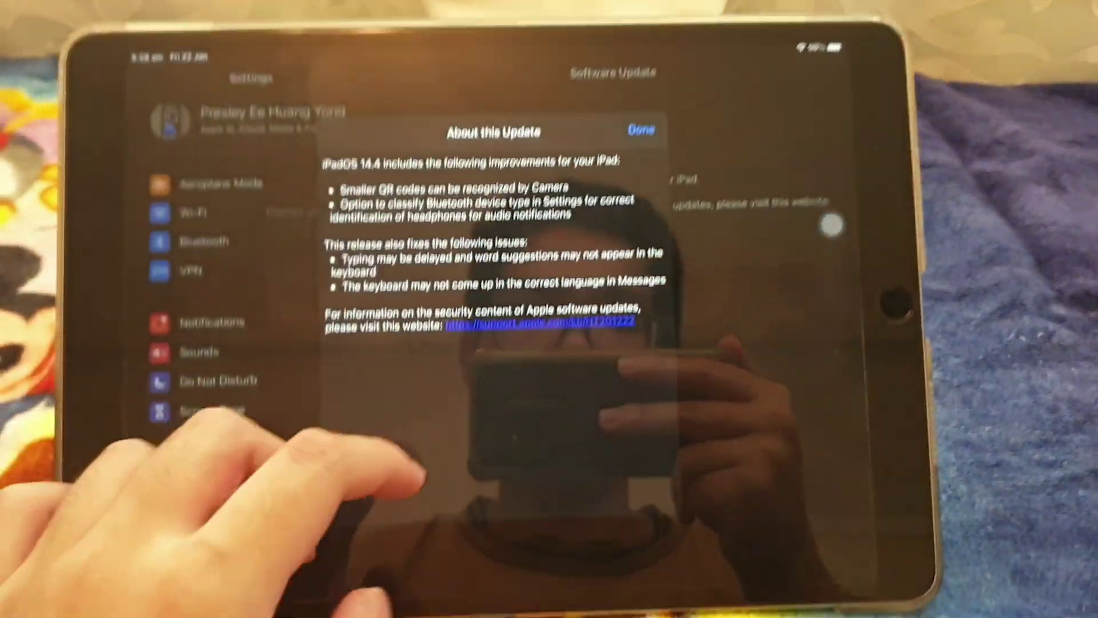
left_click(641, 130)
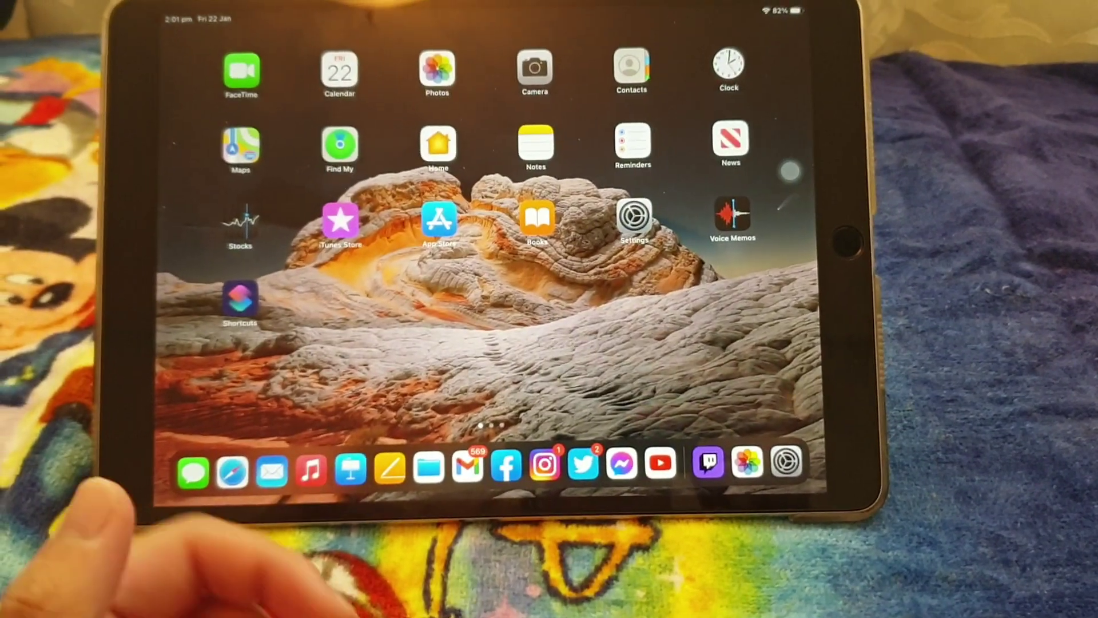
left_click(633, 219)
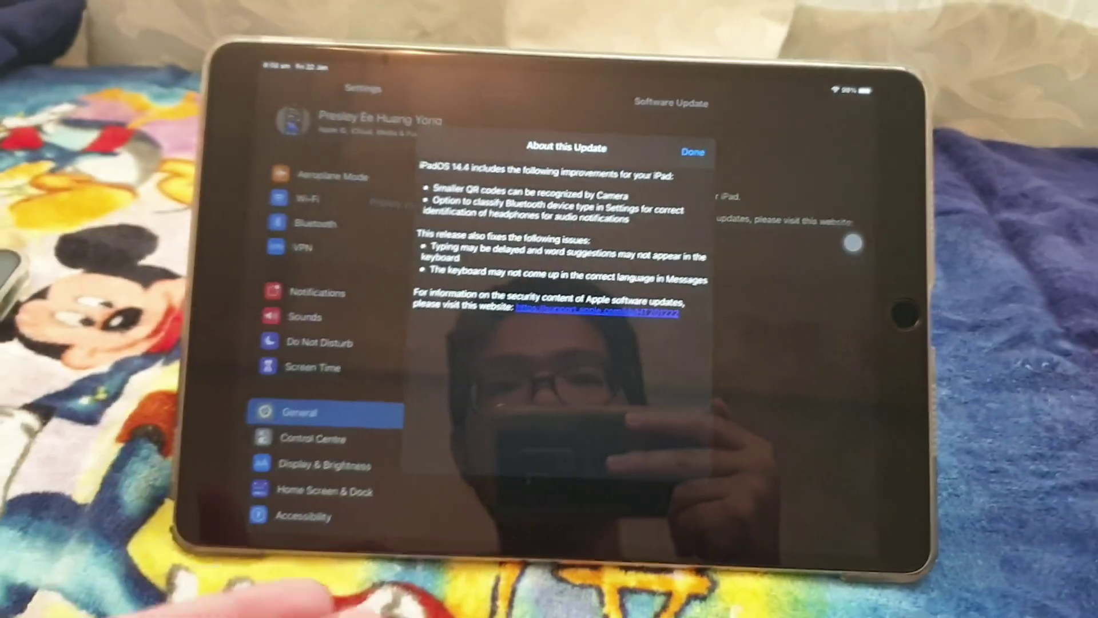